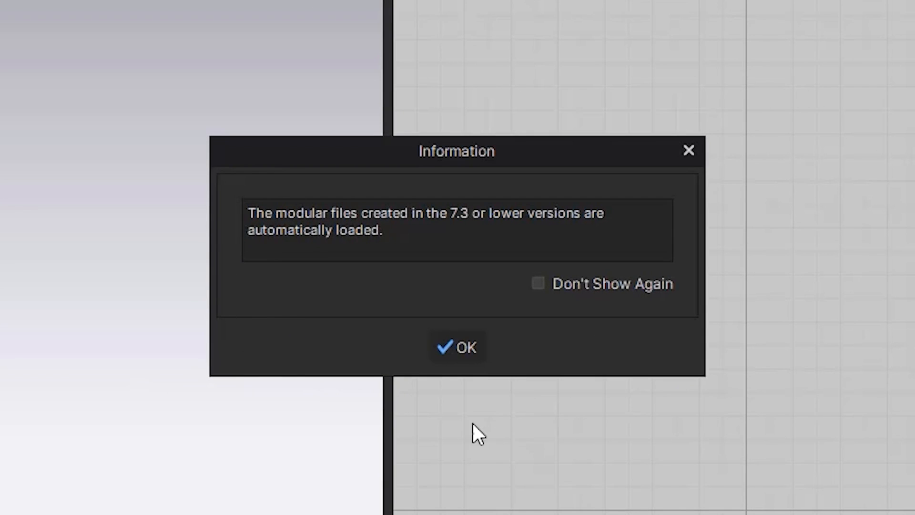
Step: Toggle Don't Show Again off and dismiss the older modular files notice
left_click(538, 284)
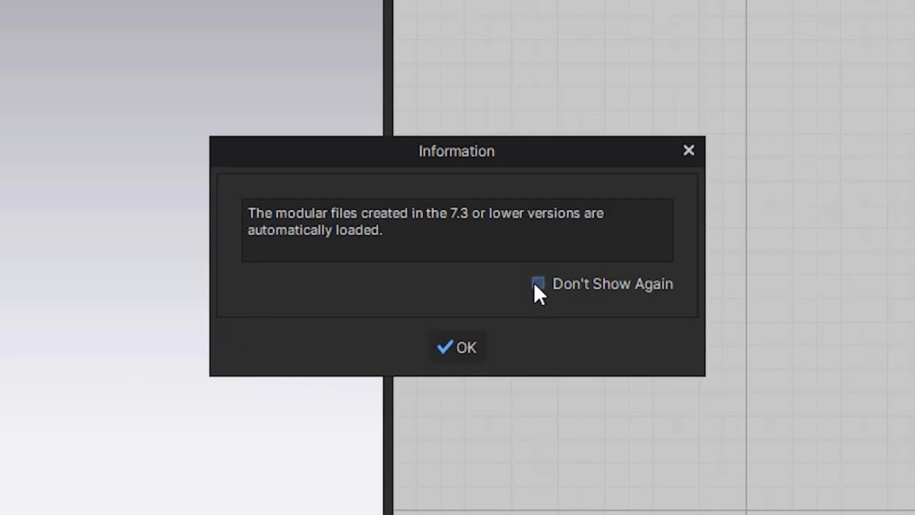
left_click(537, 284)
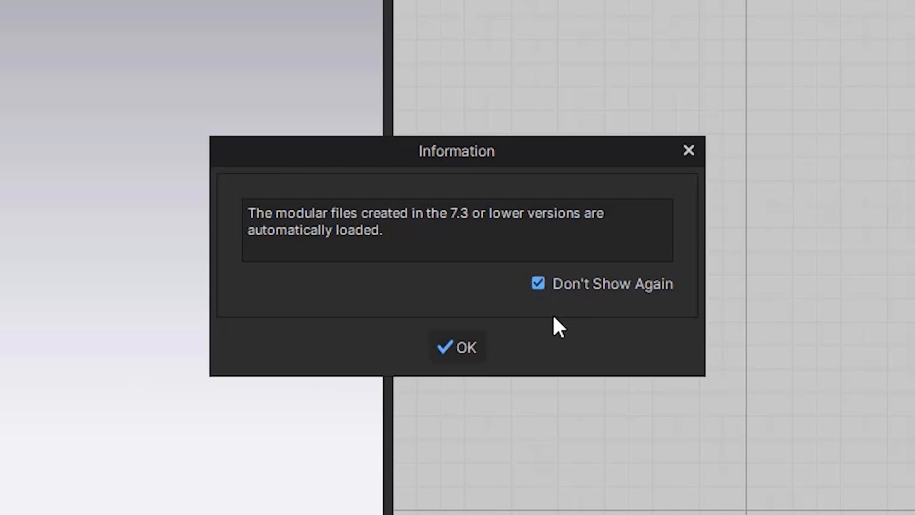
left_click(537, 284)
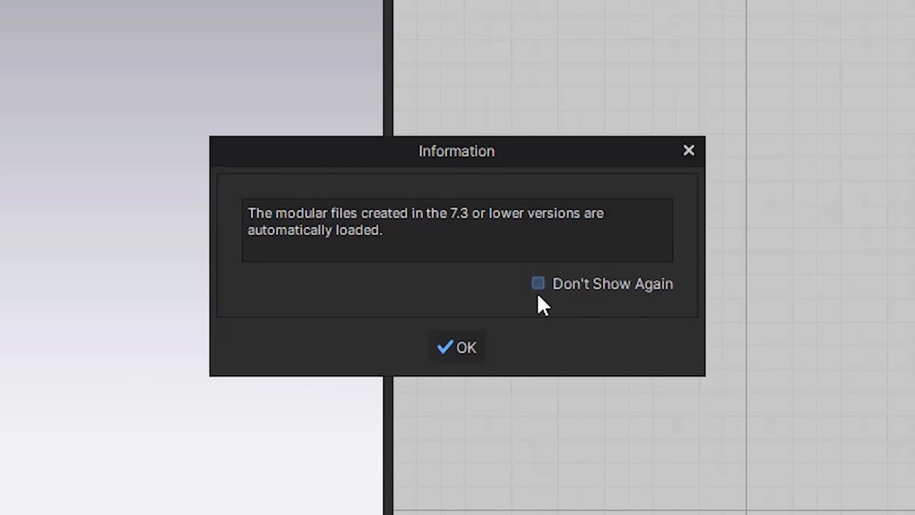
left_click(463, 346)
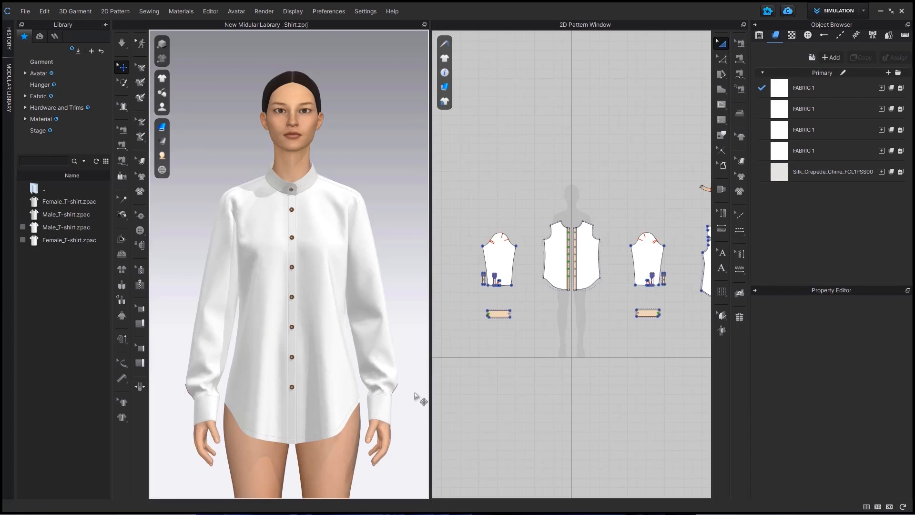
Step: In User Settings > Other, browse to Documents for the Modular Library Default Folder
left_click(328, 11)
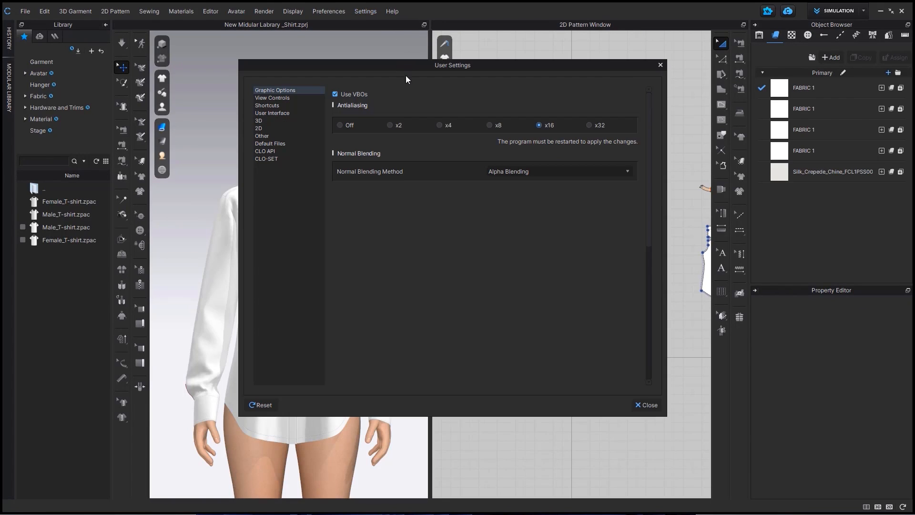
left_click(262, 136)
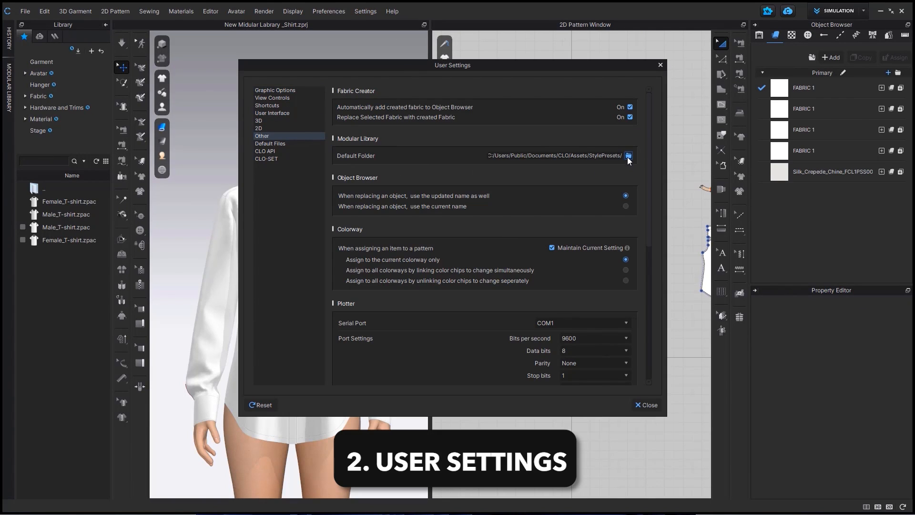
left_click(629, 155)
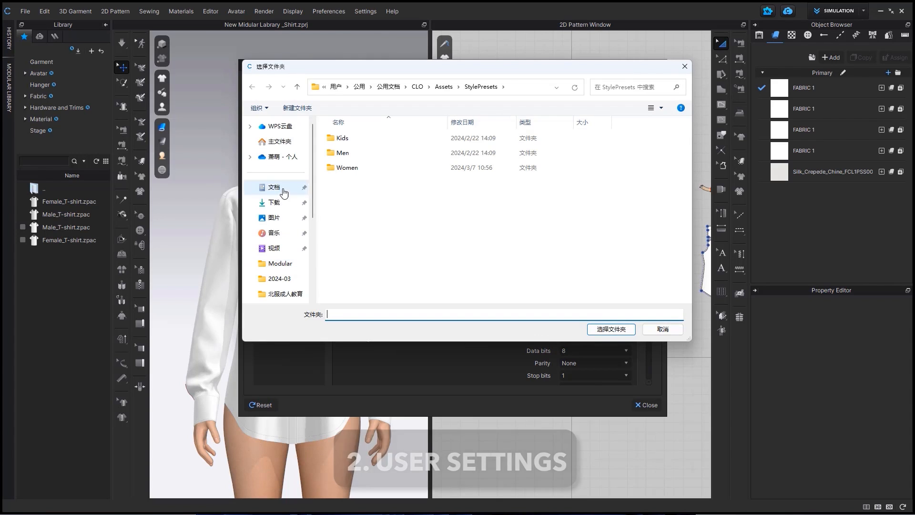
left_click(274, 187)
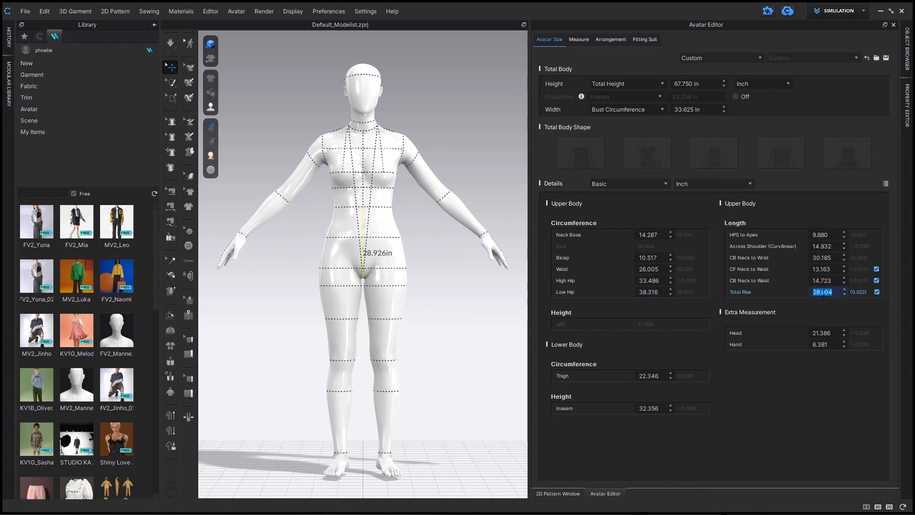
Step: Select the avatar's High Hip measurement (about 33.2 in) for editing
left_click(648, 280)
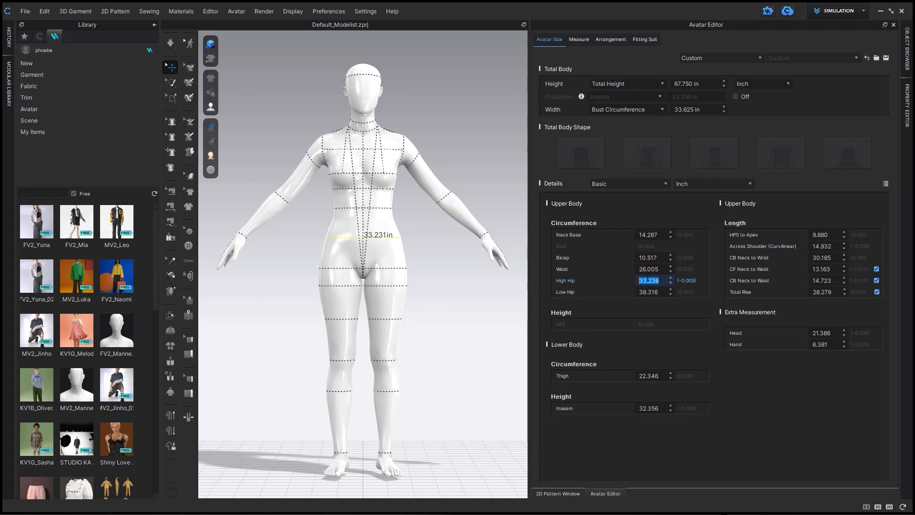
mouse_move(482, 368)
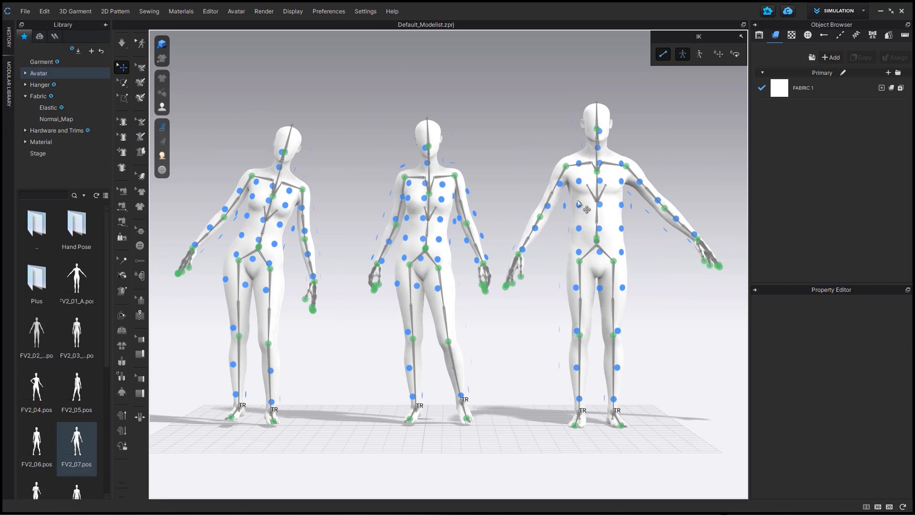
Step: Apply a US_AST .avs size file from the Avatar library folder to the leftmost avatar
left_click(257, 210)
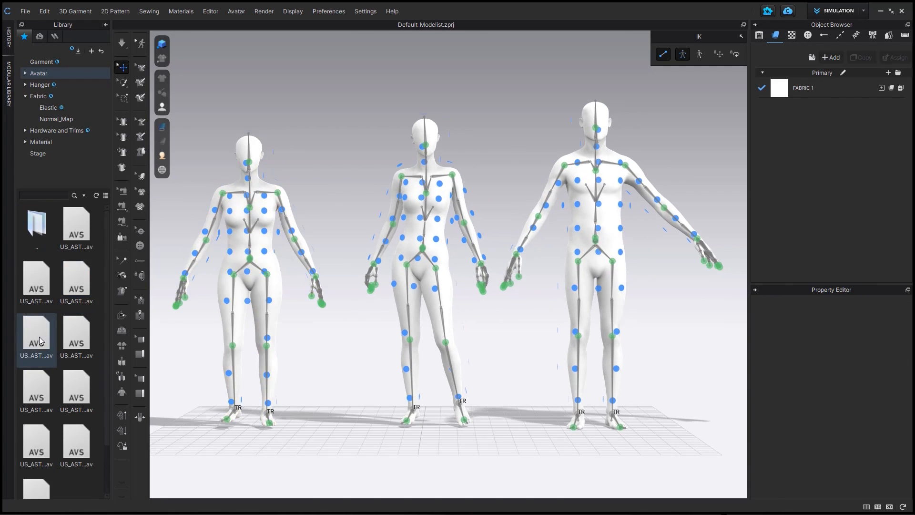
left_click(75, 388)
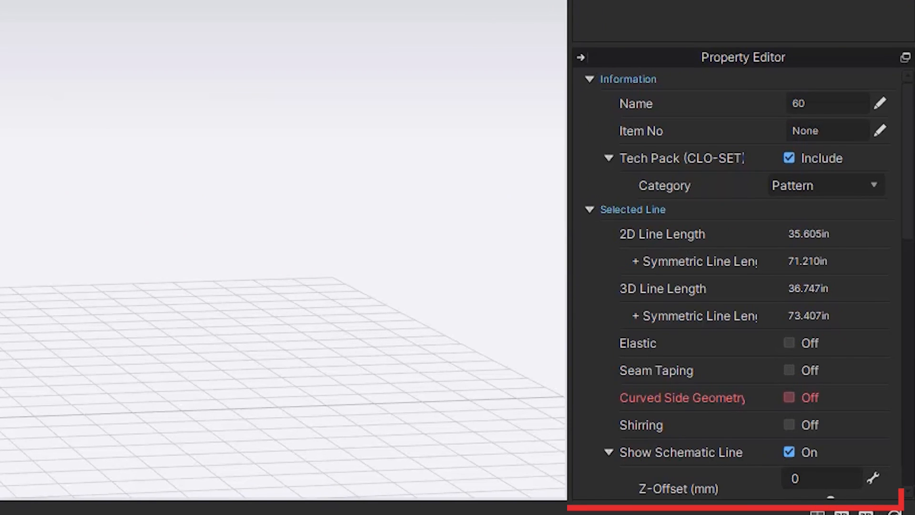
Step: Set the pattern's Mesh Type to Quad (Optimized)
scroll("down", 3)
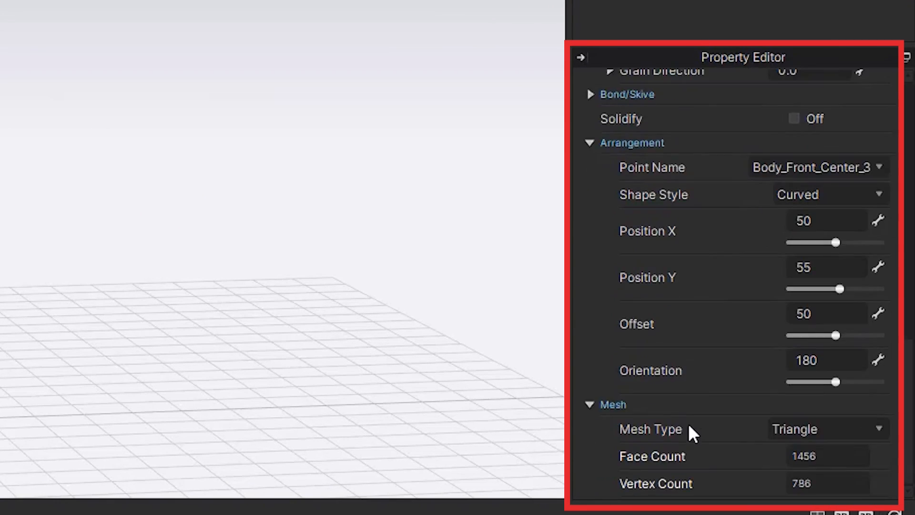
left_click(827, 428)
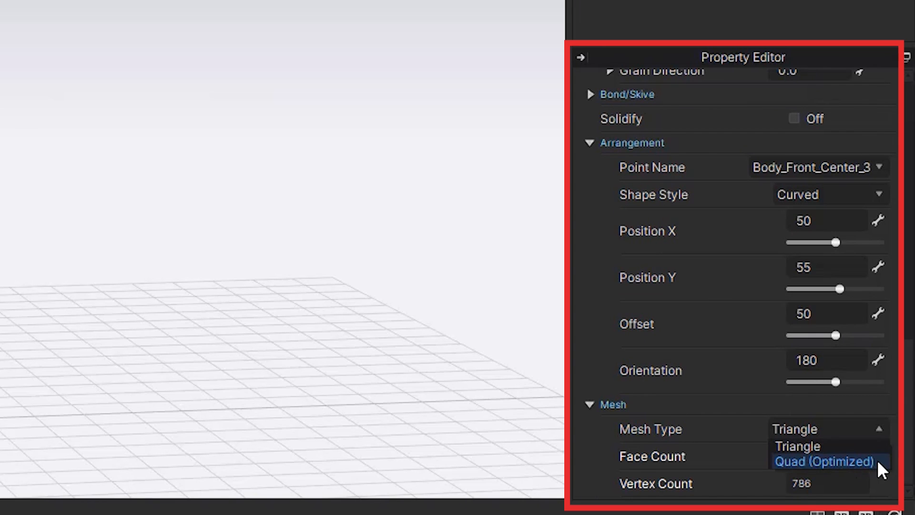
left_click(824, 461)
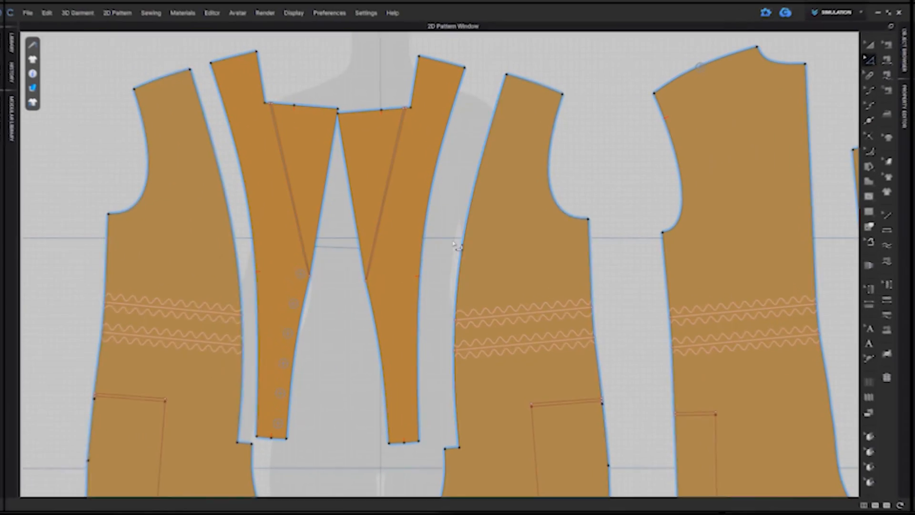
Step: Replace the outline line, flipped horizontally with Direction set to End
right_click(455, 245)
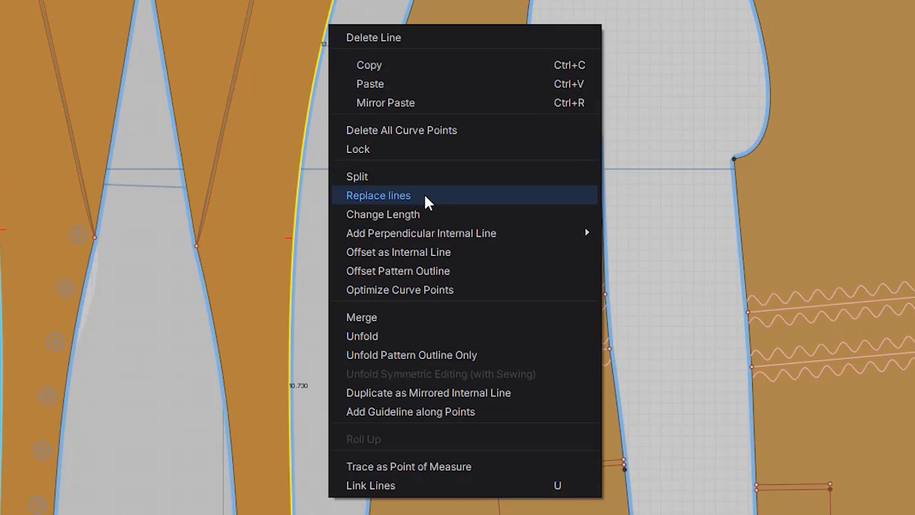
left_click(377, 195)
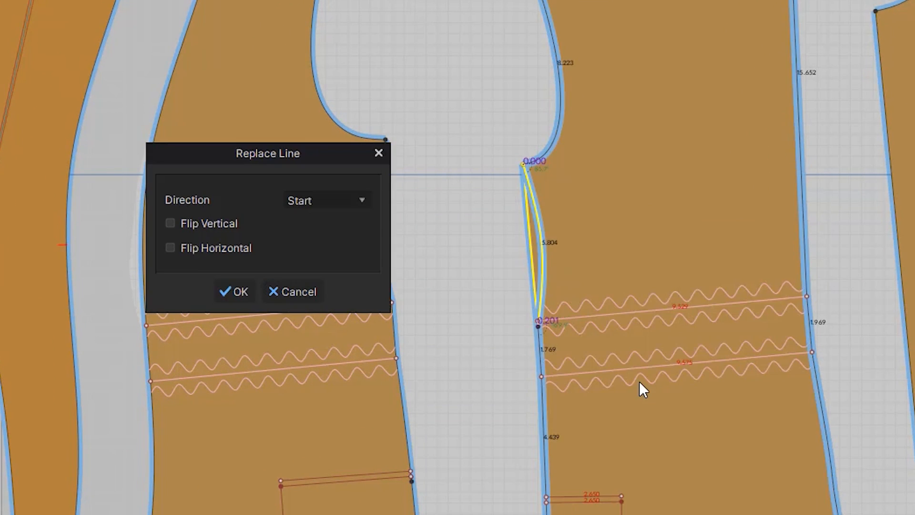
left_click(170, 247)
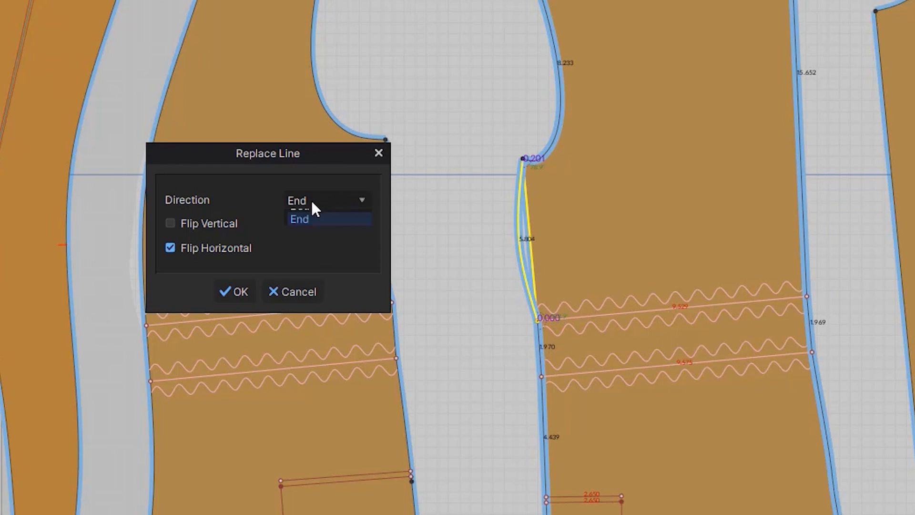
left_click(240, 292)
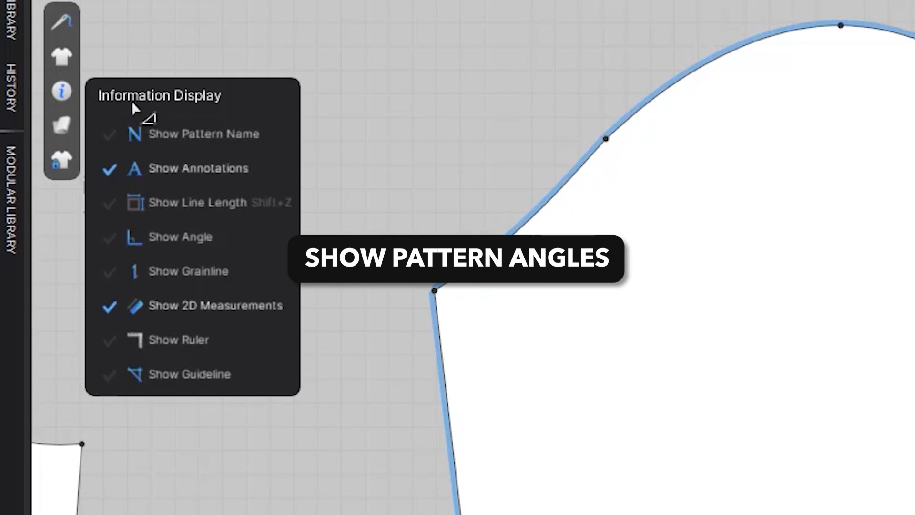
Step: Enable Show Angle for the sleeve pattern's corner points, then right-click the sleeve cap curve
left_click(109, 236)
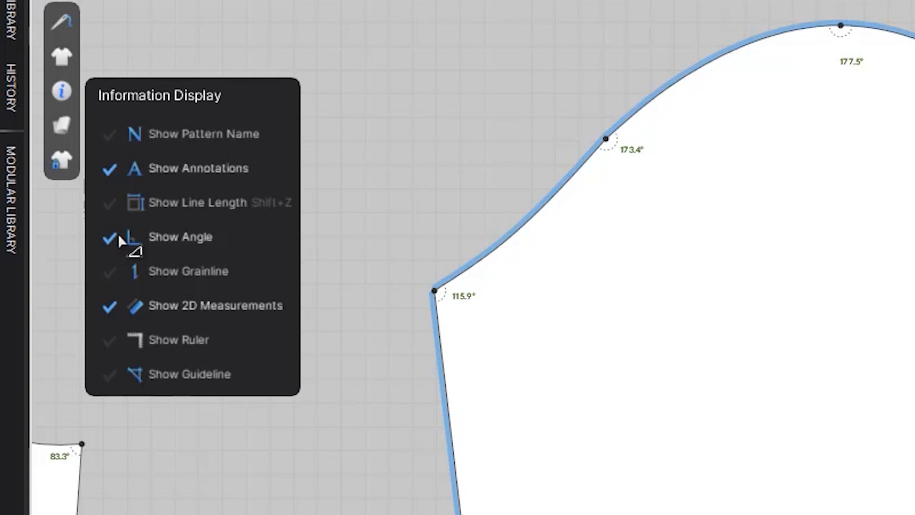
left_click(108, 236)
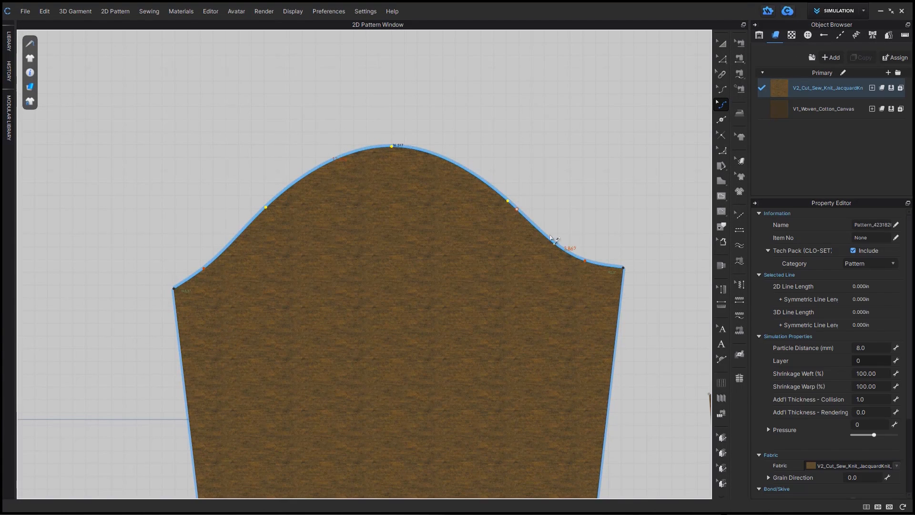
right_click(553, 240)
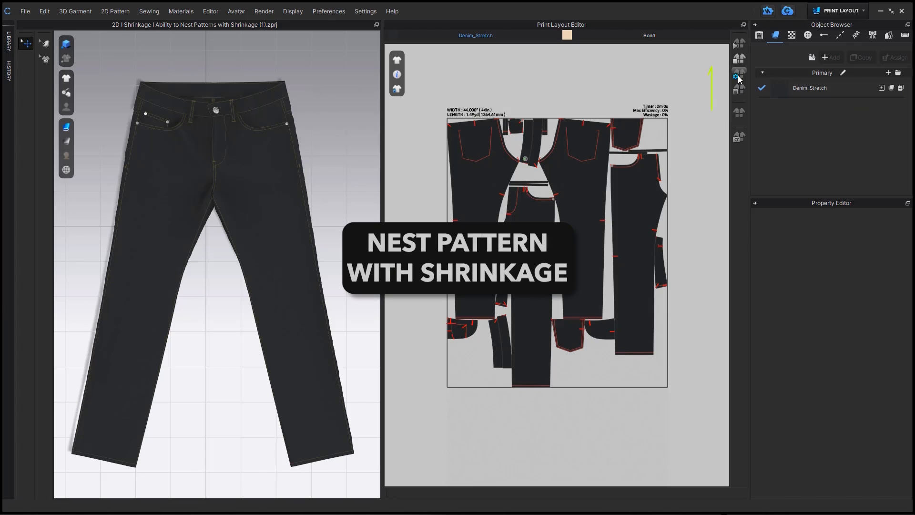
Step: Auto-nest the jeans pieces on Denim_Stretch and review Pattern Dimension options
left_click(739, 76)
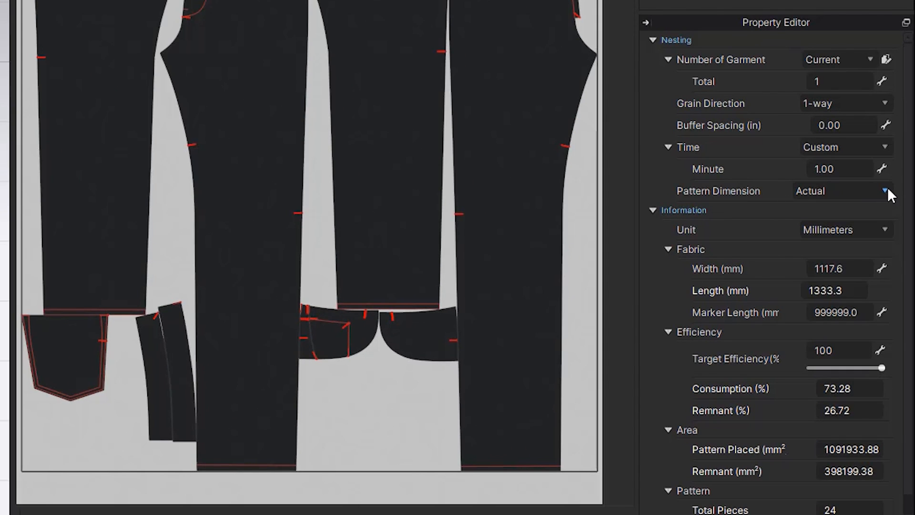
left_click(887, 191)
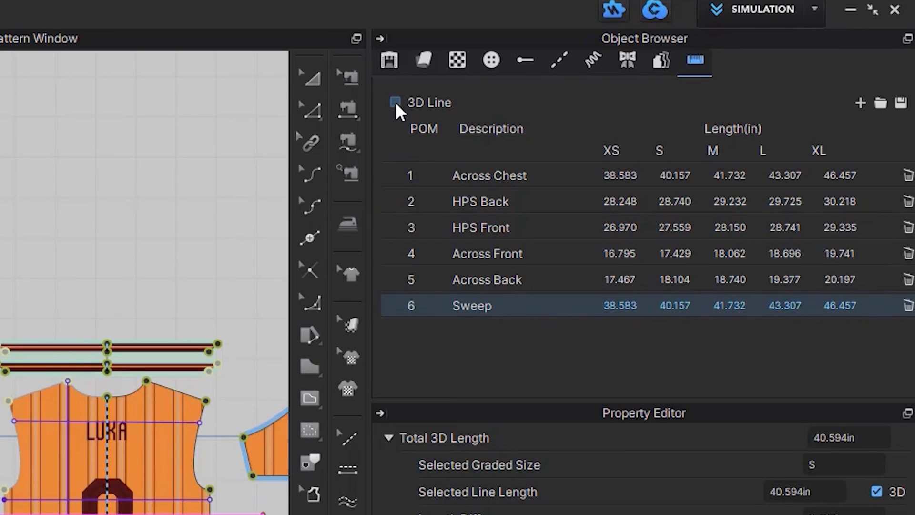
Step: Tick 3D Line to show graded measurements as 3D lengths
left_click(396, 102)
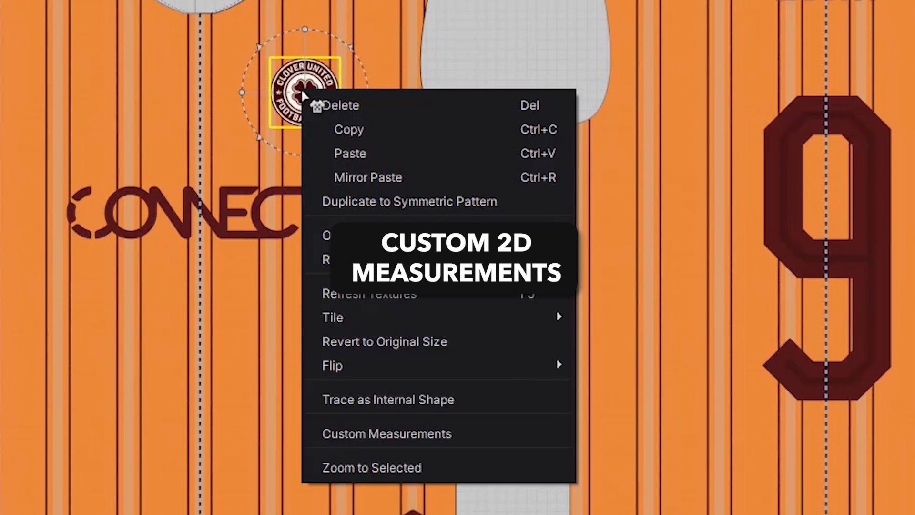
mouse_move(383, 432)
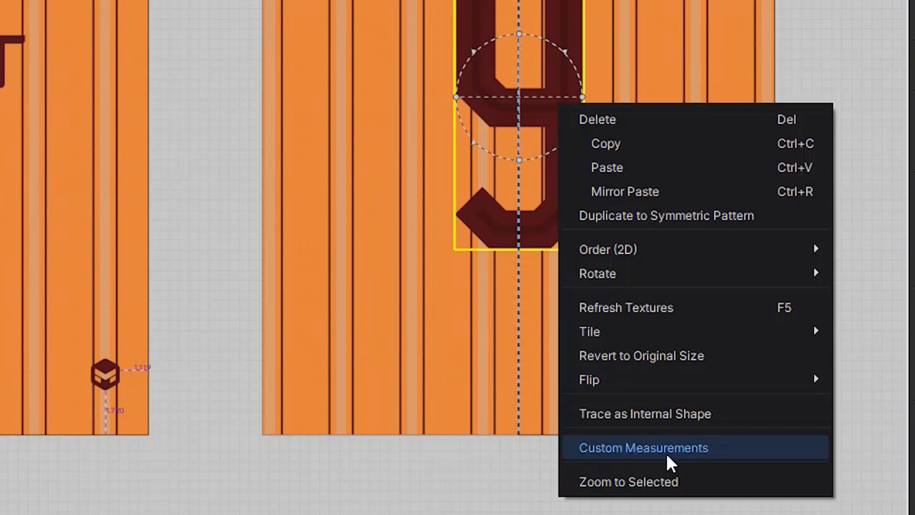
Step: Choose Custom Measurements for the number 9 graphic on the jersey
left_click(644, 448)
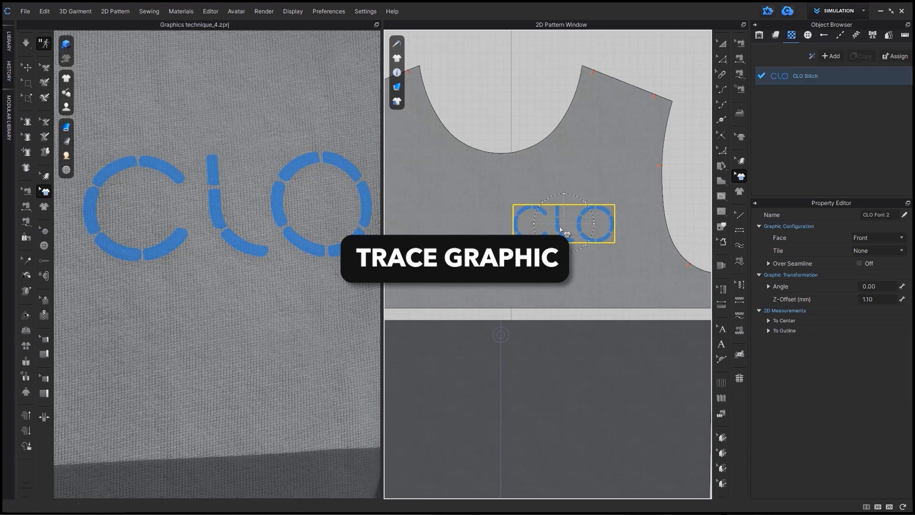
Step: Trace the CLO graphic on the front pattern as internal shapes
right_click(559, 228)
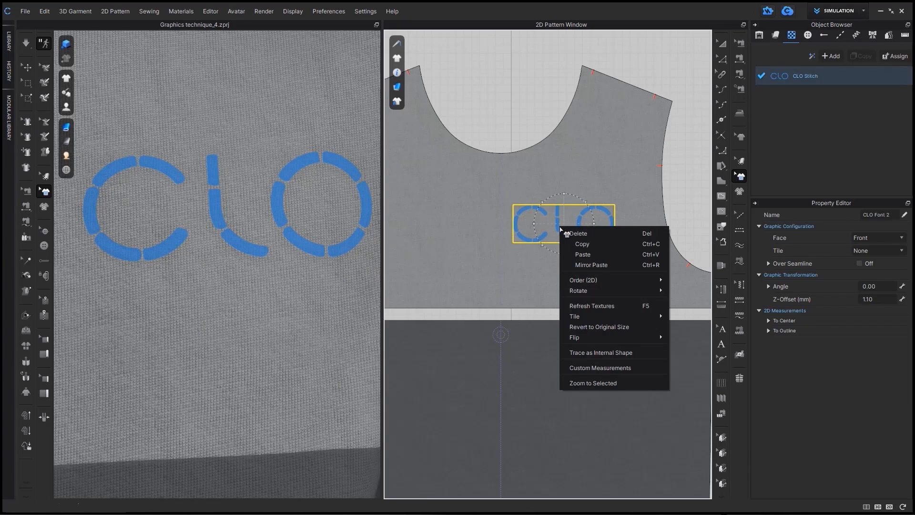
left_click(602, 357)
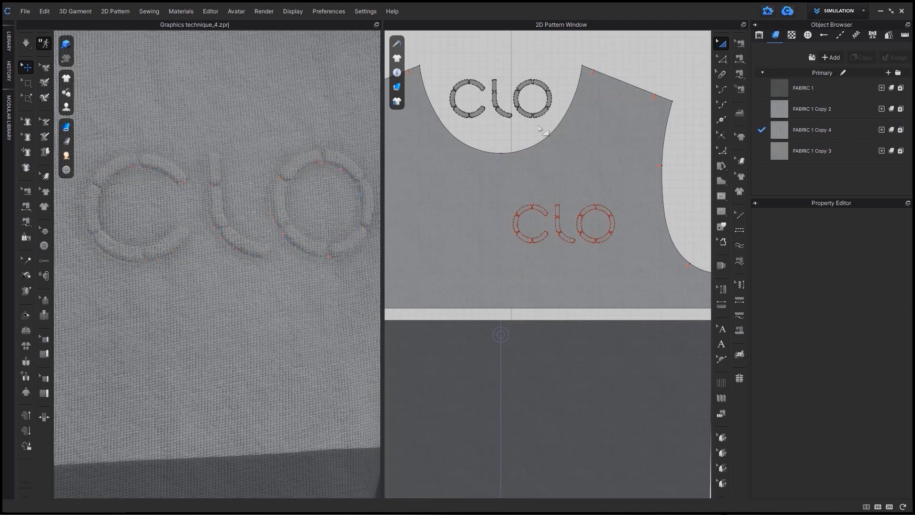
left_click(499, 98)
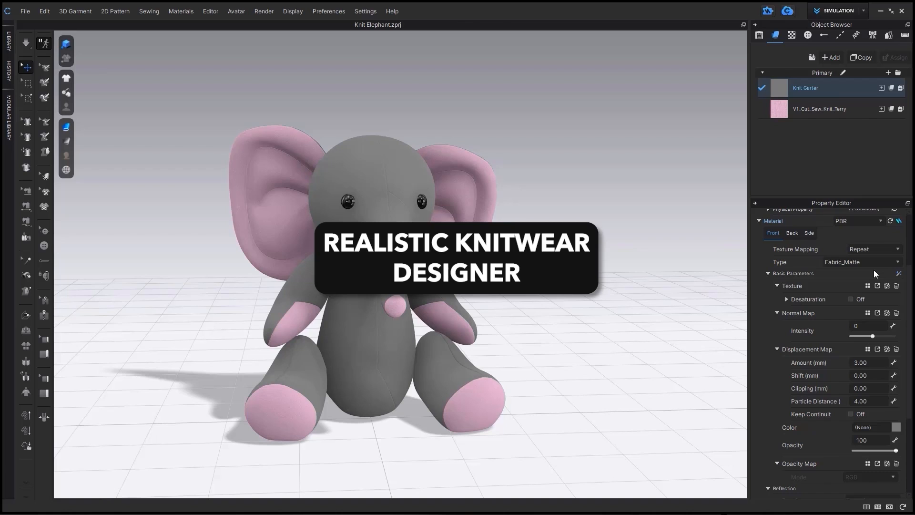
Step: Make the elephant fabric Knitwear and try stockinette and seed stitches
left_click(861, 262)
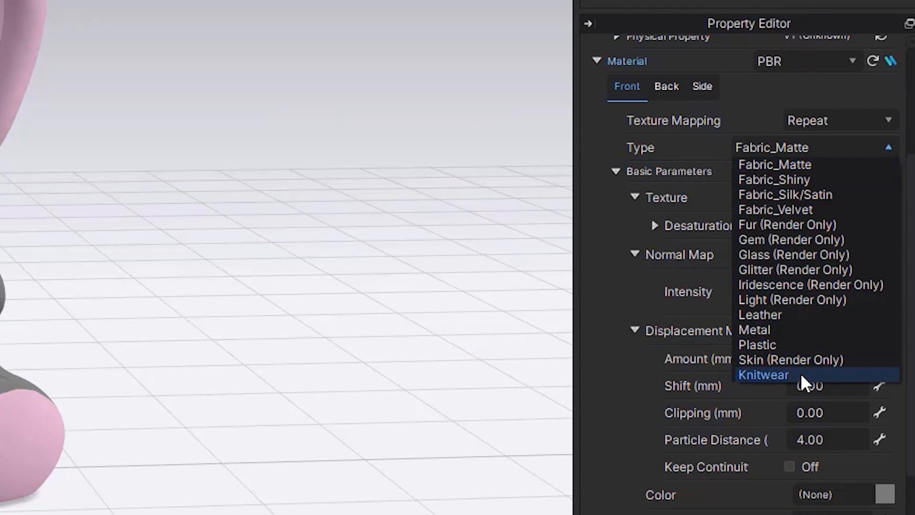
left_click(763, 375)
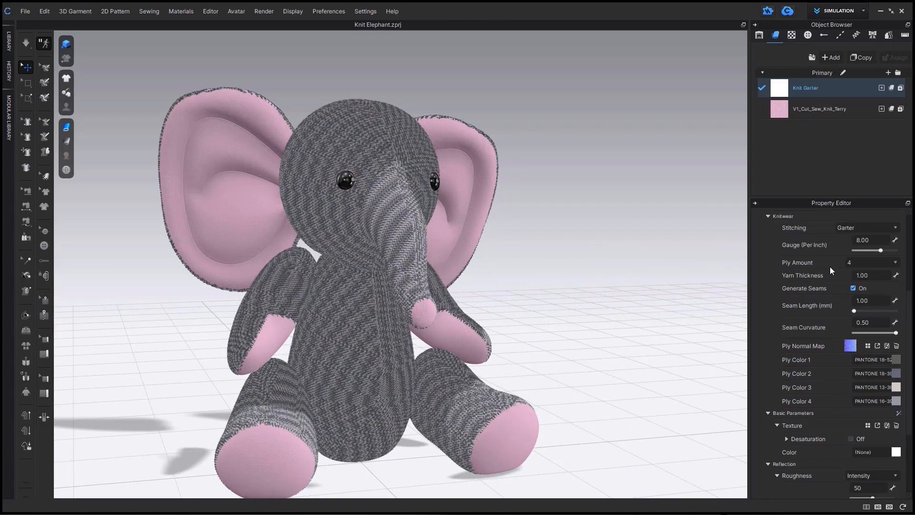
left_click(867, 227)
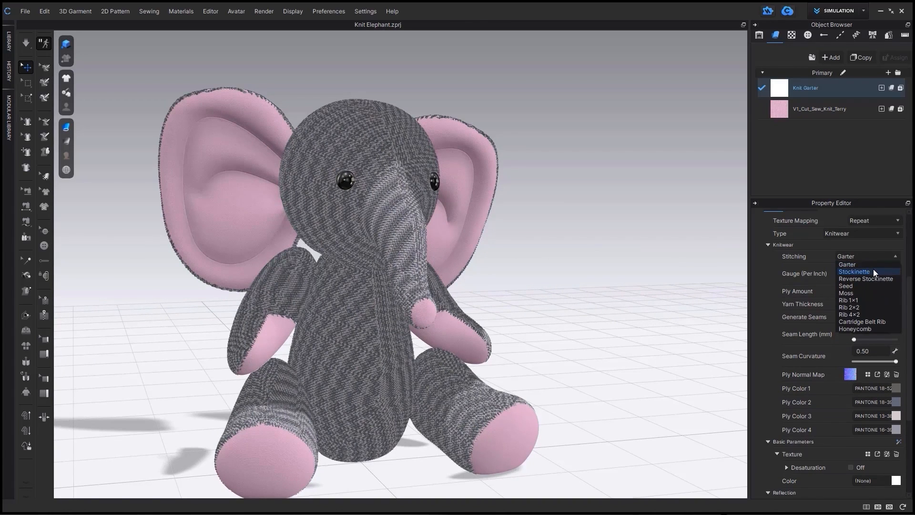
left_click(854, 272)
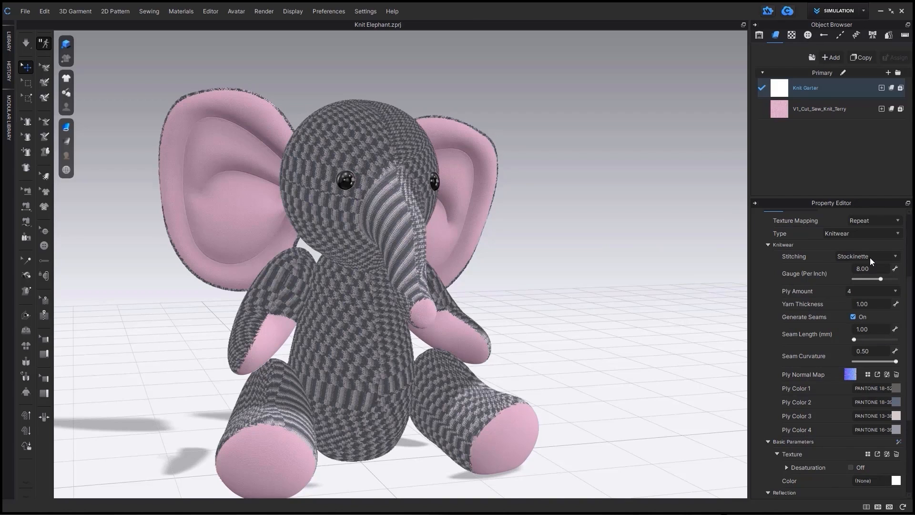
left_click(866, 255)
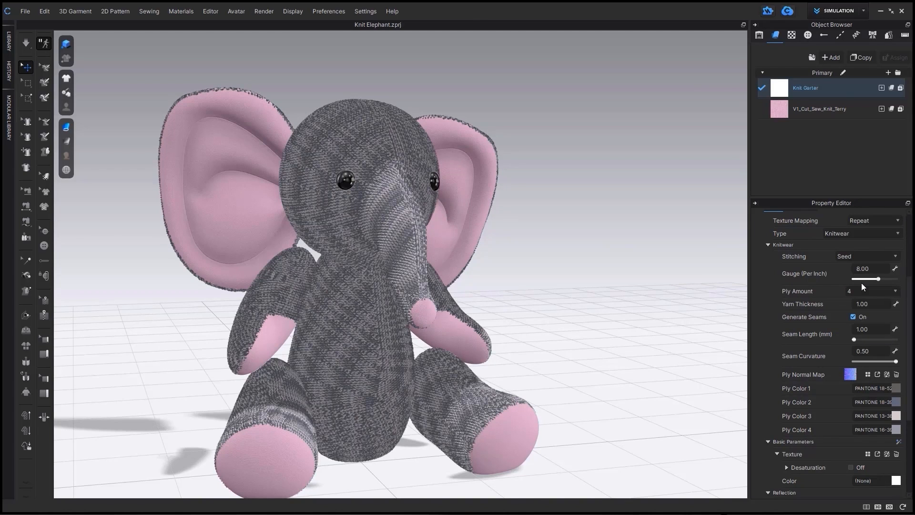
Step: Try lower gauges, then set garter stitch at gauge 5 and toggle generated seams
left_click_drag(882, 279, 868, 279)
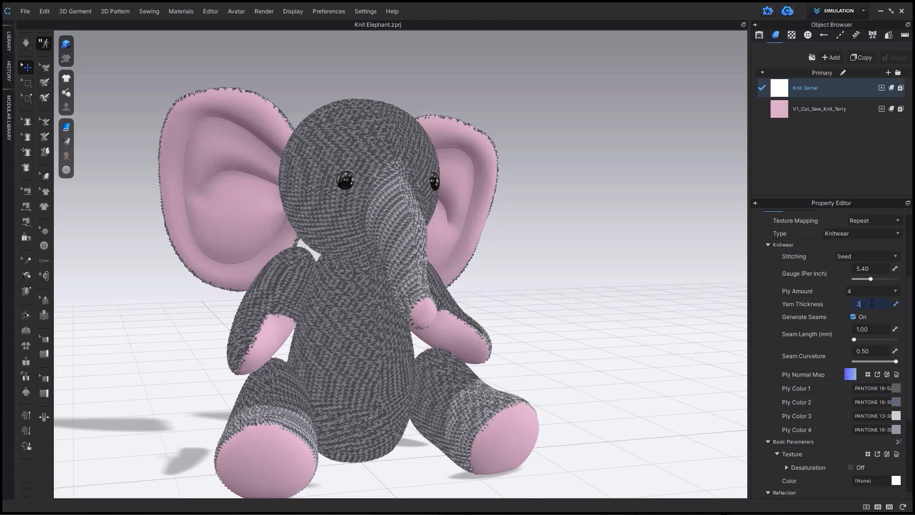
left_click_drag(870, 279, 864, 278)
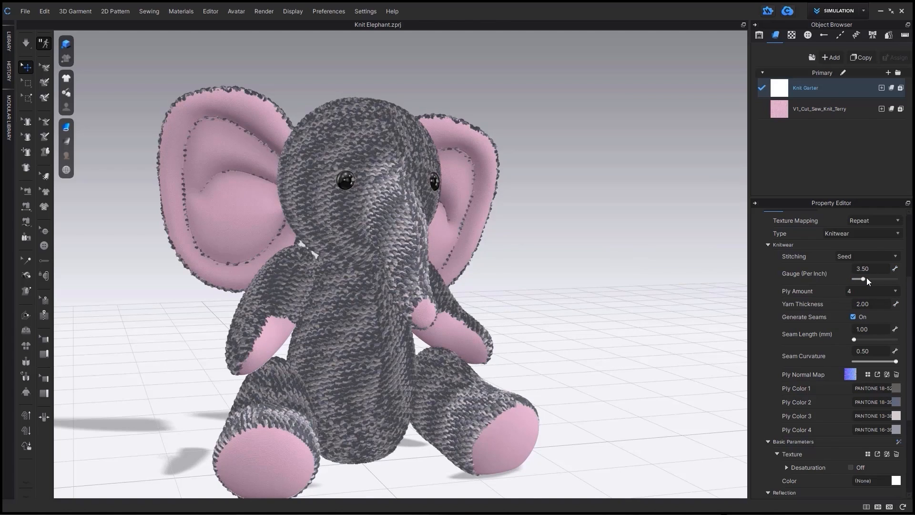
left_click_drag(864, 279, 870, 278)
type("1")
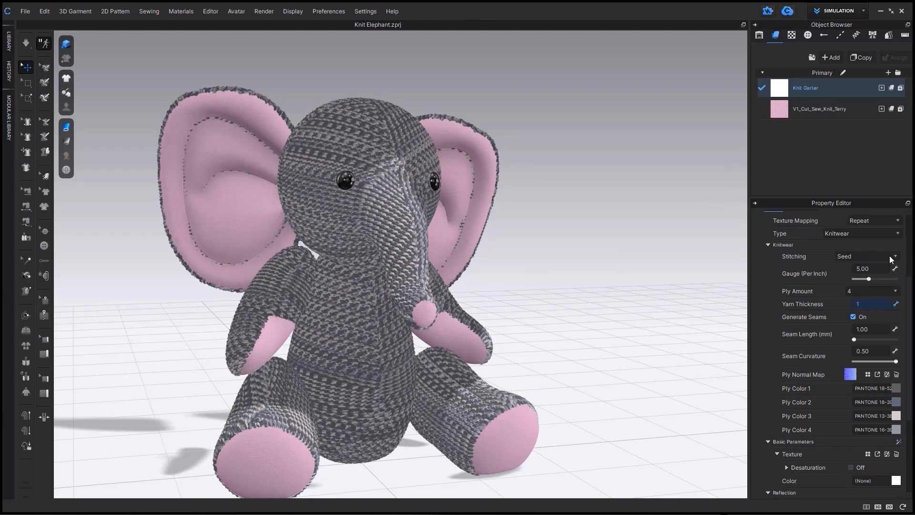
left_click(867, 256)
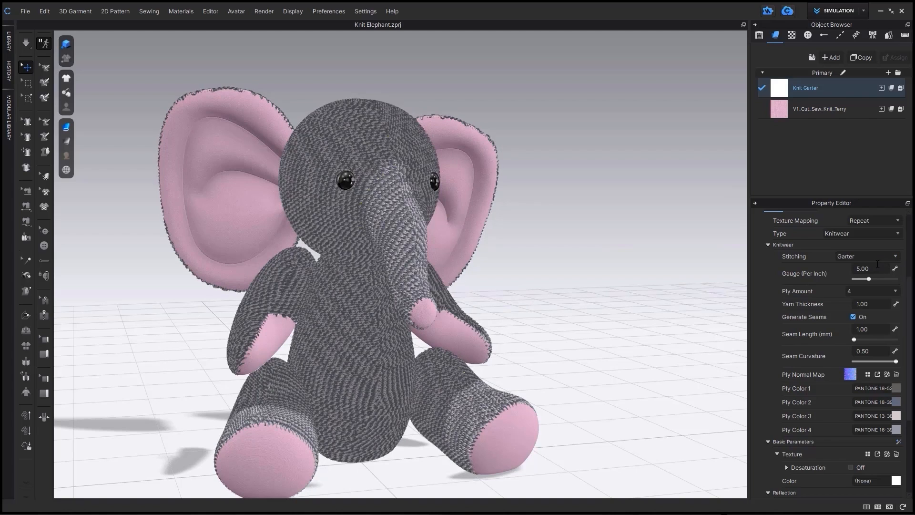
left_click(853, 317)
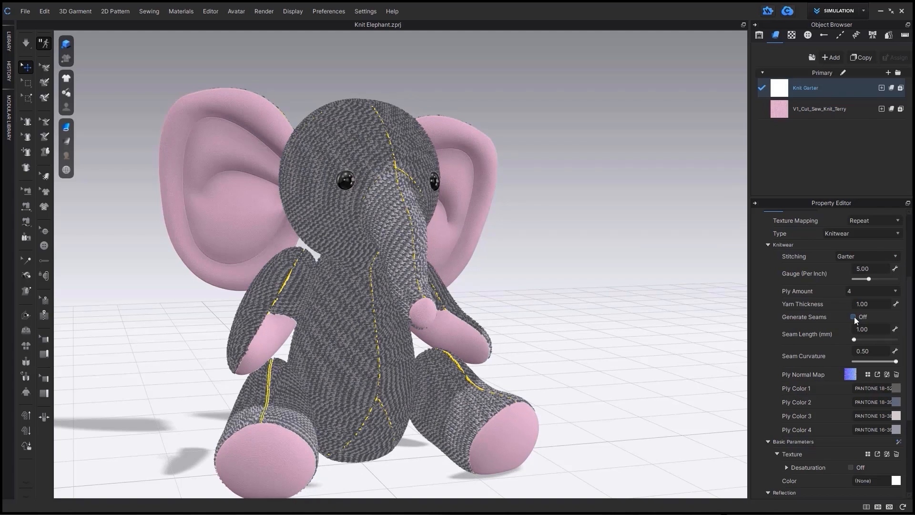
left_click(853, 317)
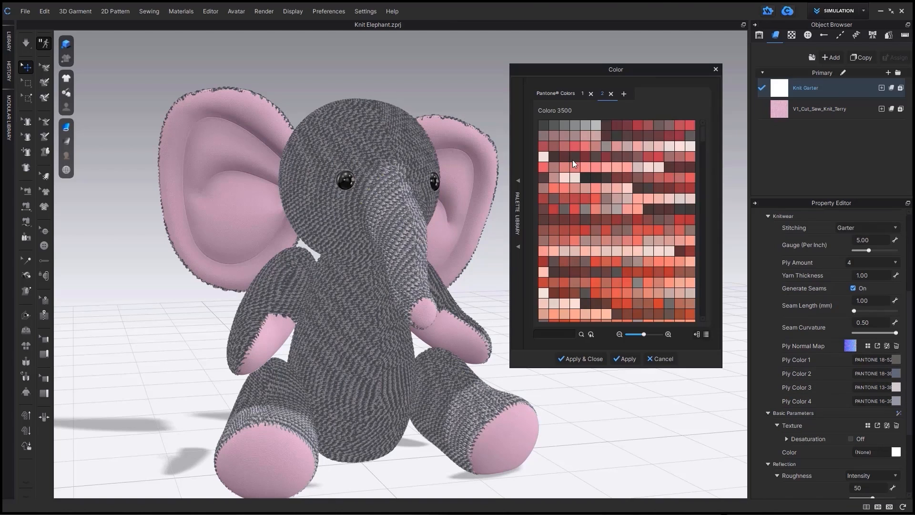
Step: Pick new palette colours for the knit's ply colours 1, 2 and 3
left_click(573, 125)
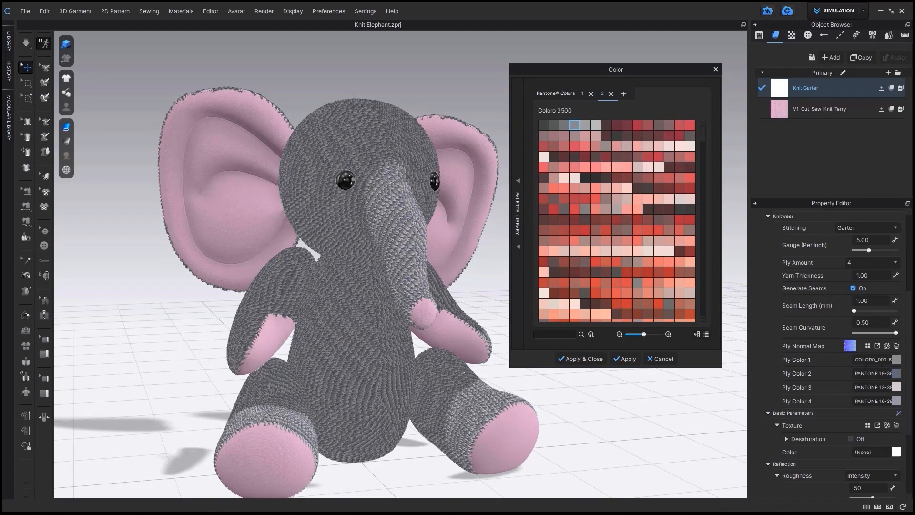
left_click(553, 124)
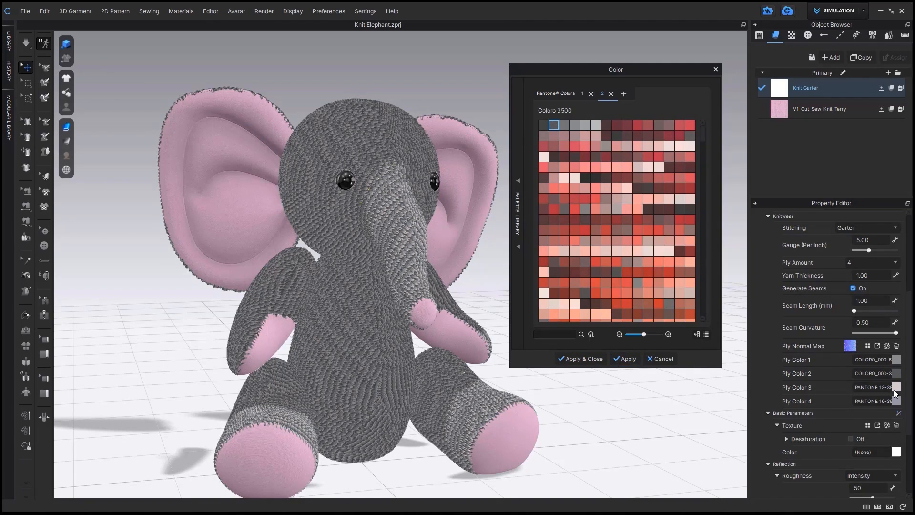
left_click(543, 157)
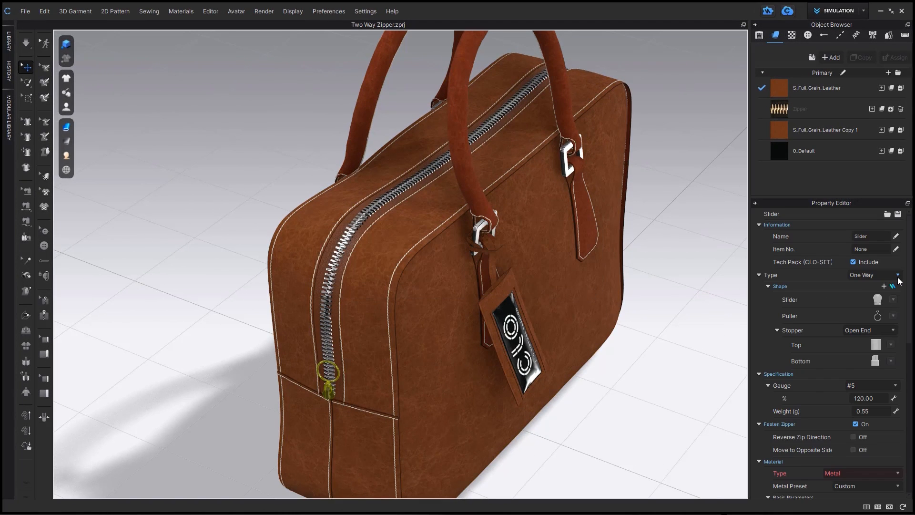
Step: Set the bag zipper slider type to Two Way and open the Direction options
left_click(895, 275)
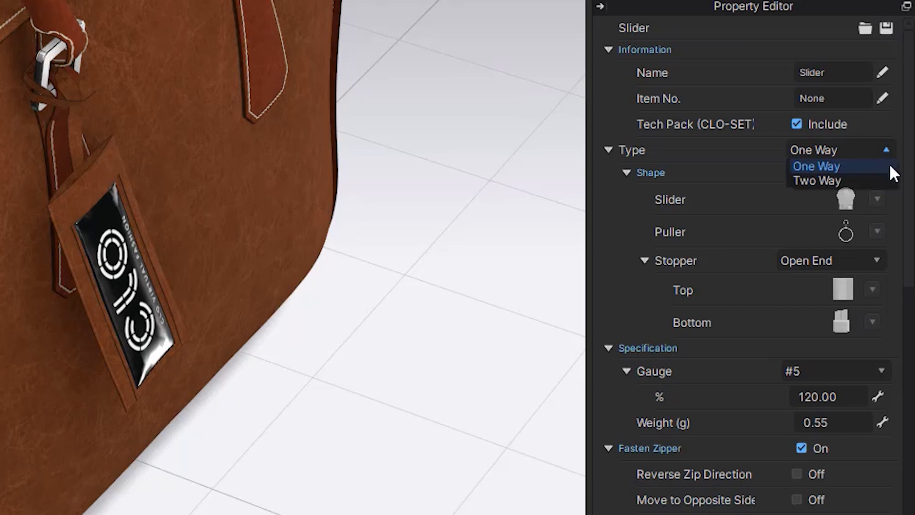
left_click(817, 180)
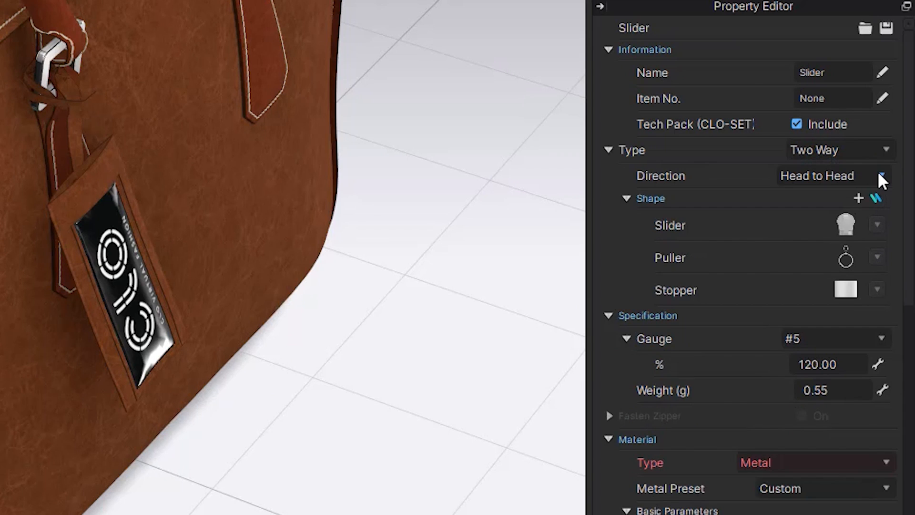
left_click(883, 176)
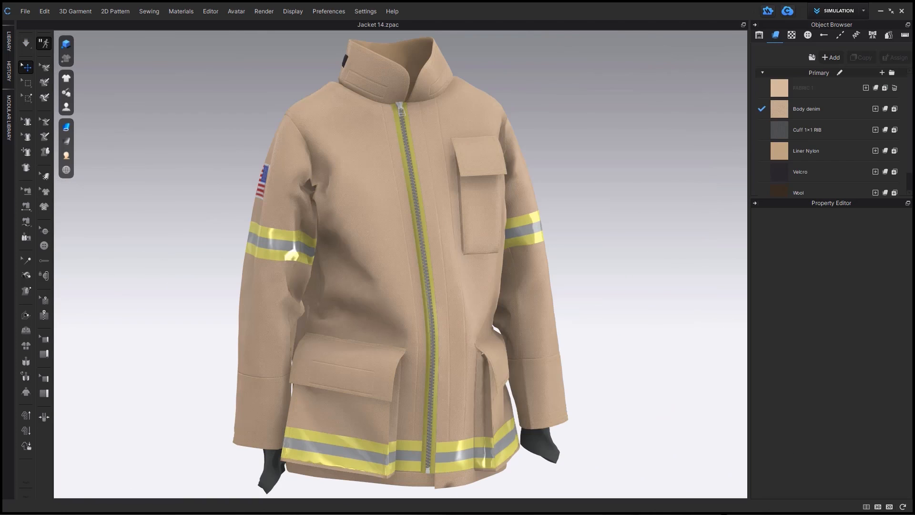
Step: Select the jacket's front zipper slider and open its slider Type choices
left_click(400, 111)
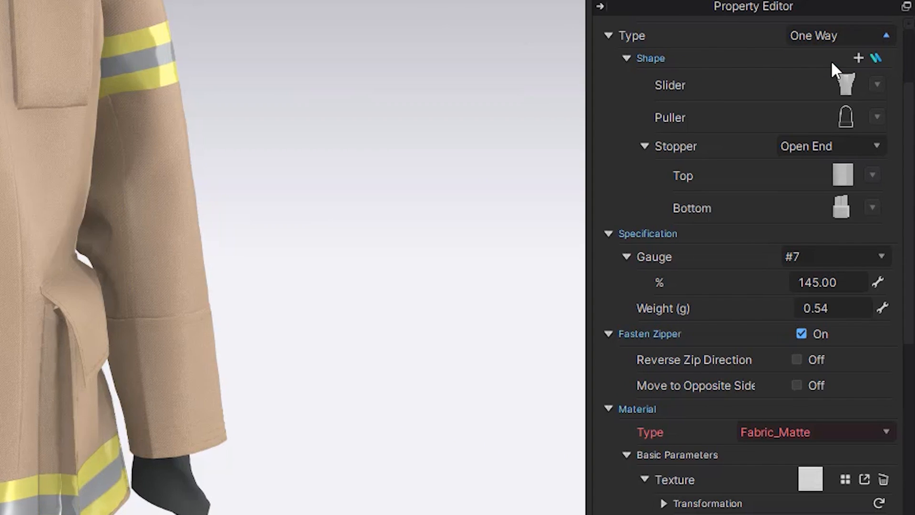
left_click(838, 36)
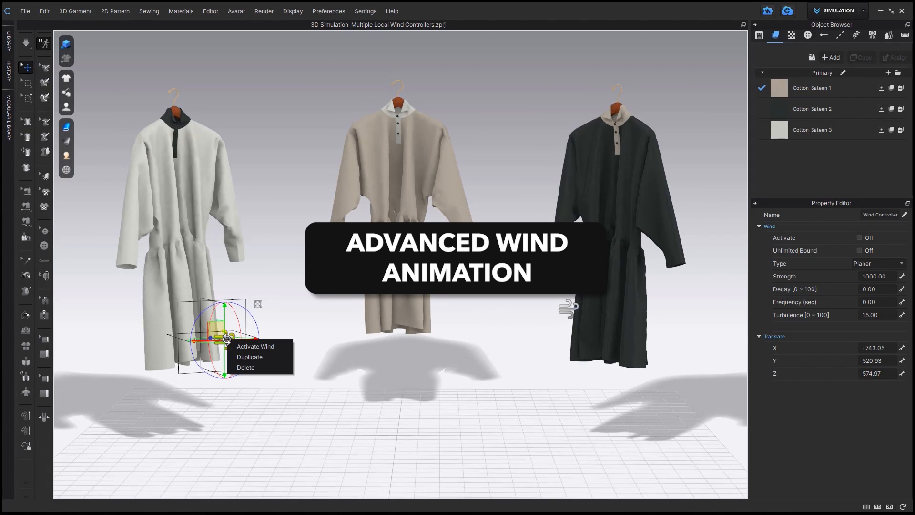
Step: Drag the wind controller into place beside the left dress
left_click_drag(228, 335, 414, 313)
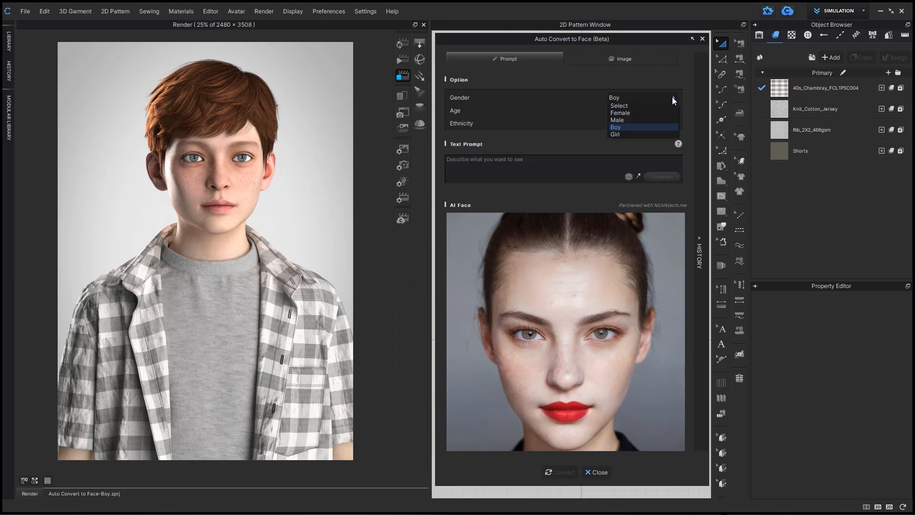
Step: Set the AI face gender to Boy and choose a different age range
left_click(616, 127)
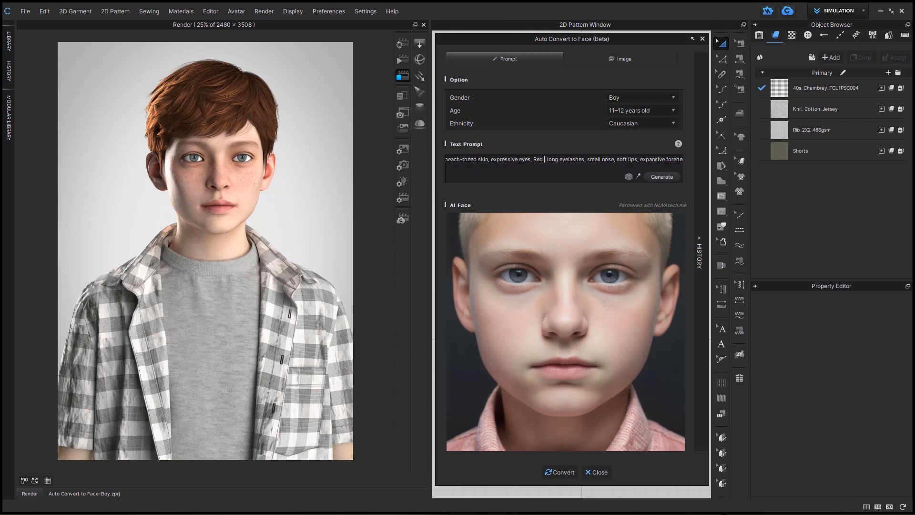
left_click(642, 110)
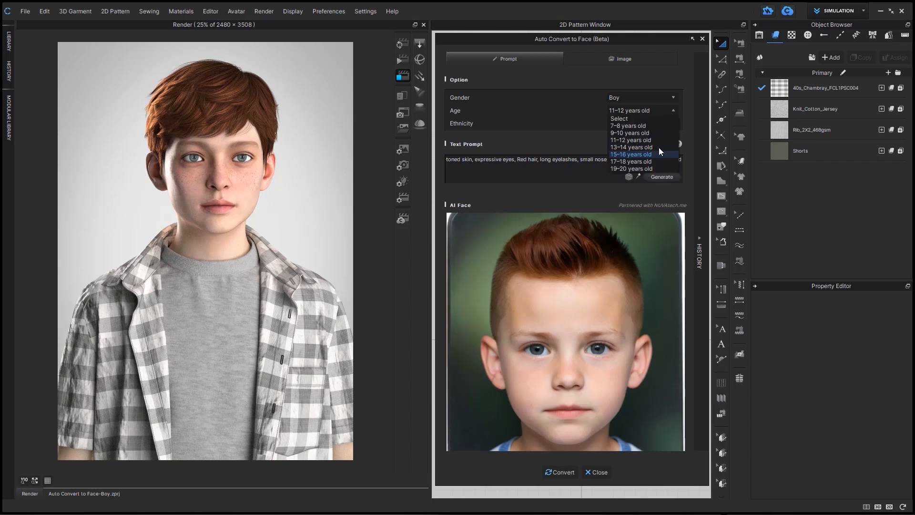
left_click(631, 147)
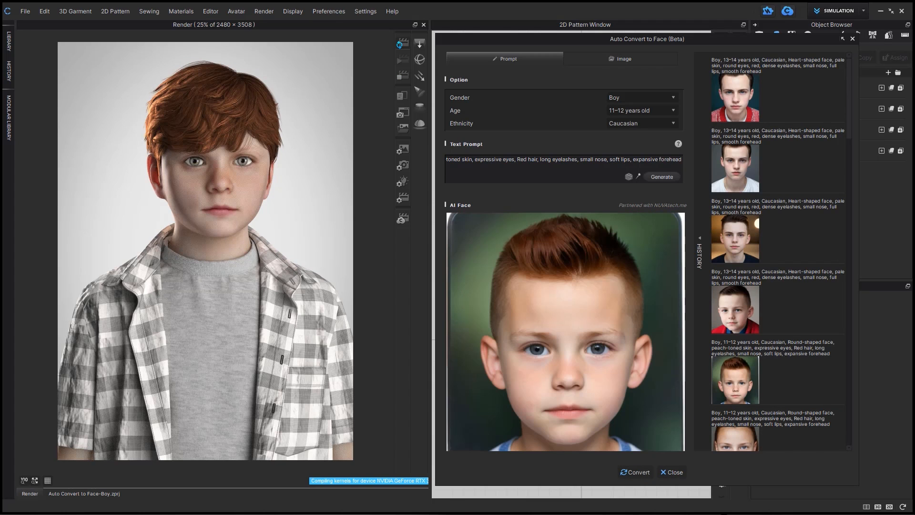
scroll("down", 3)
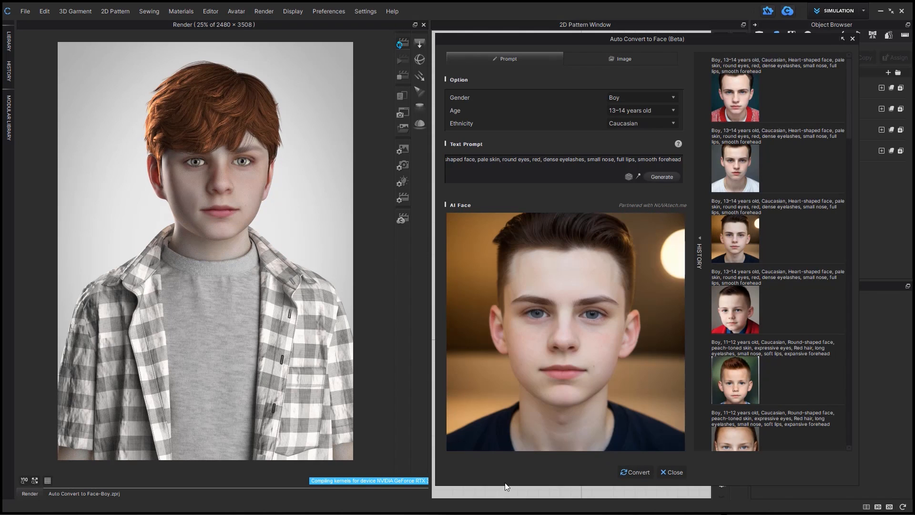
Step: Convert avatar faces using generated girl, bearded man and woman faces
left_click(635, 472)
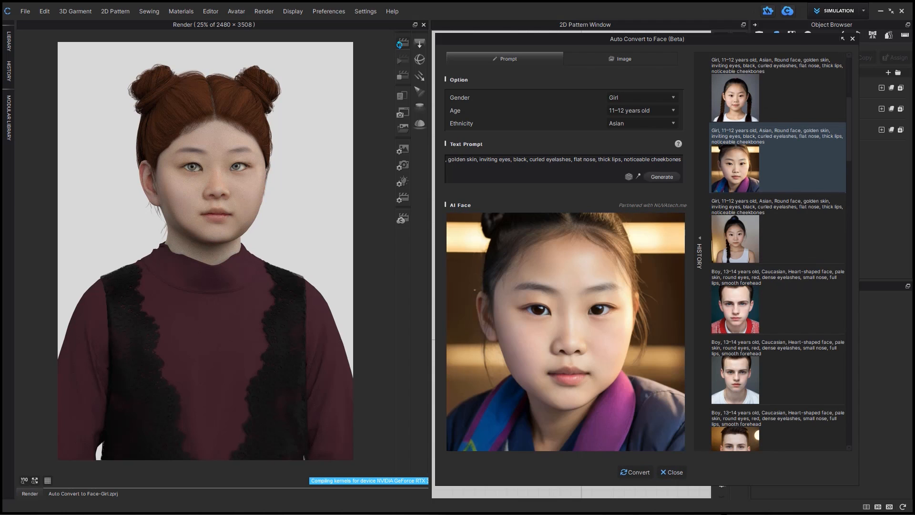
left_click(634, 472)
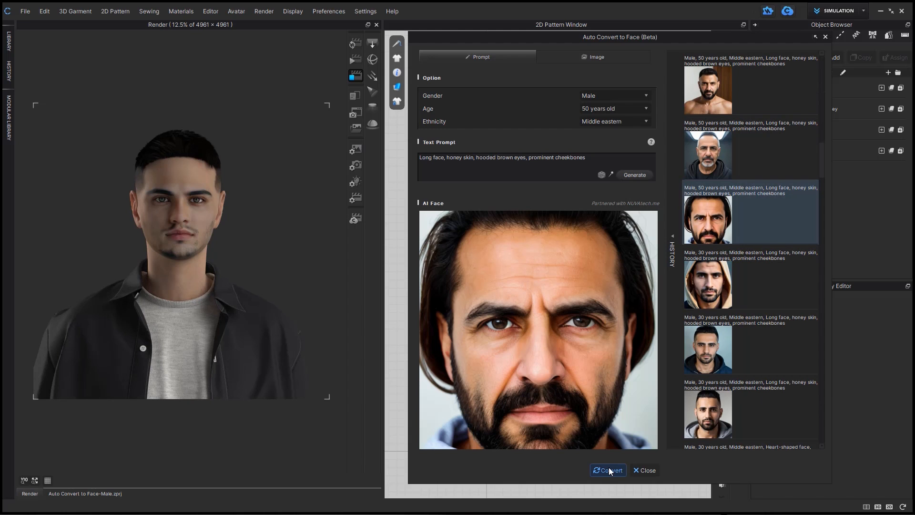
left_click(608, 470)
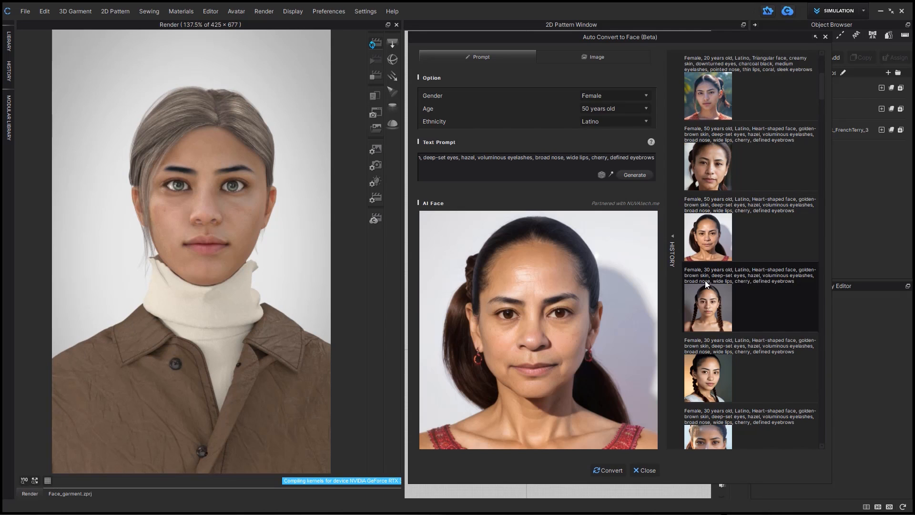
left_click(607, 471)
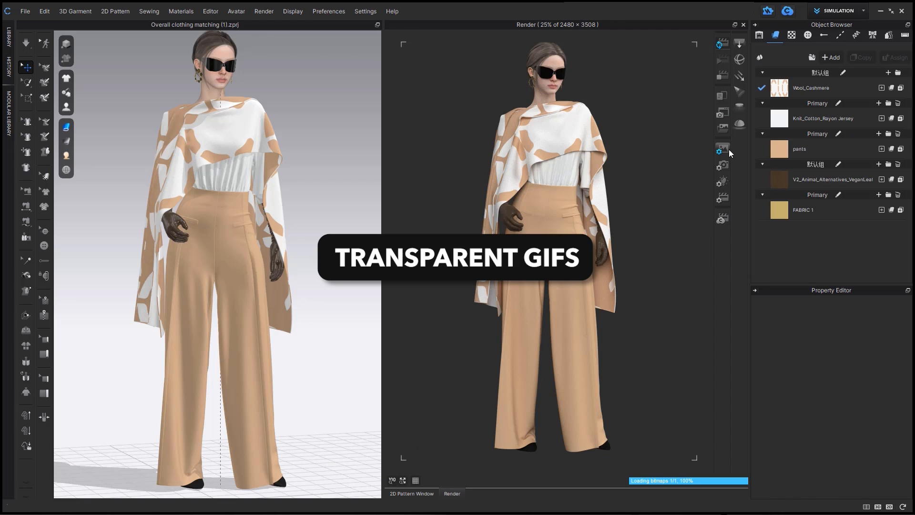
Step: Set render output to Turntable Images and turn on background transparency
left_click(835, 143)
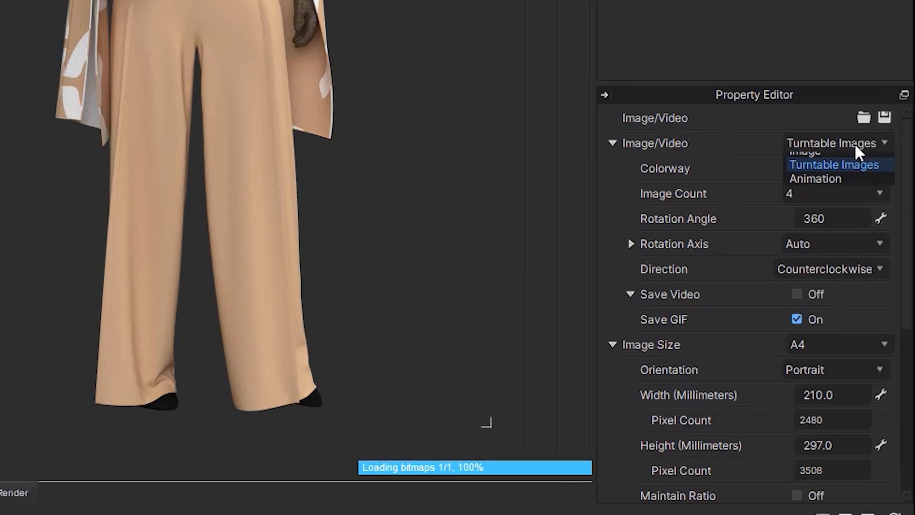
left_click(834, 164)
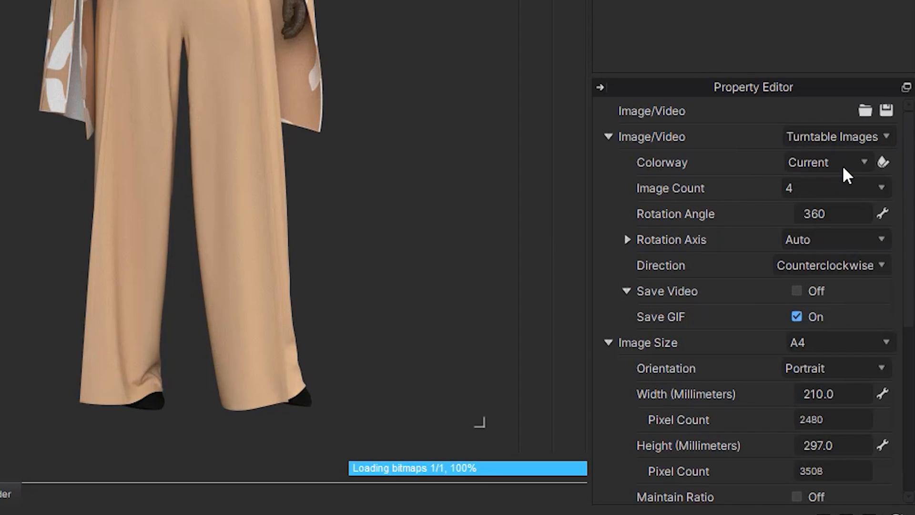
scroll("down", 3)
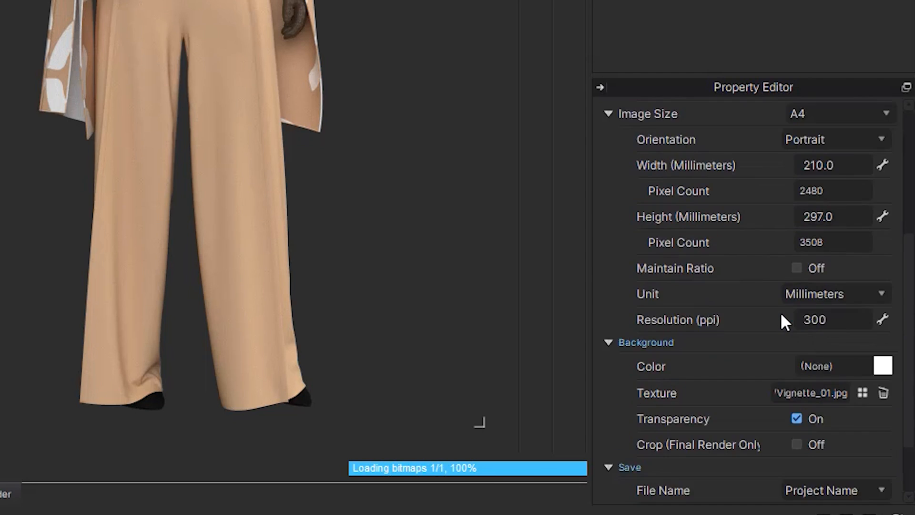
scroll("down", 3)
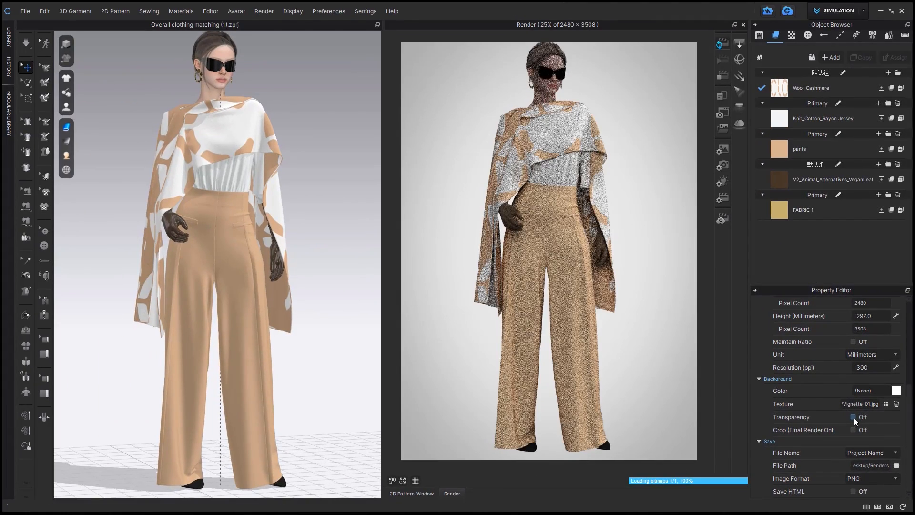
left_click(853, 416)
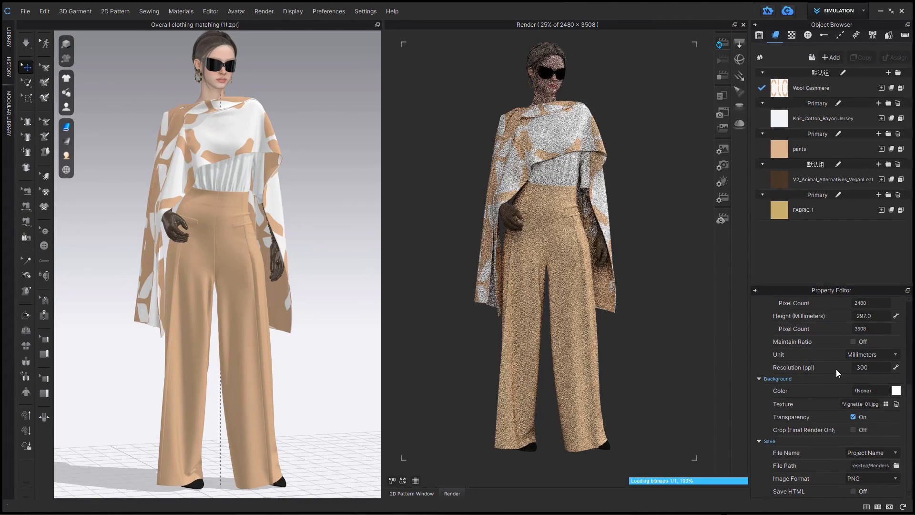